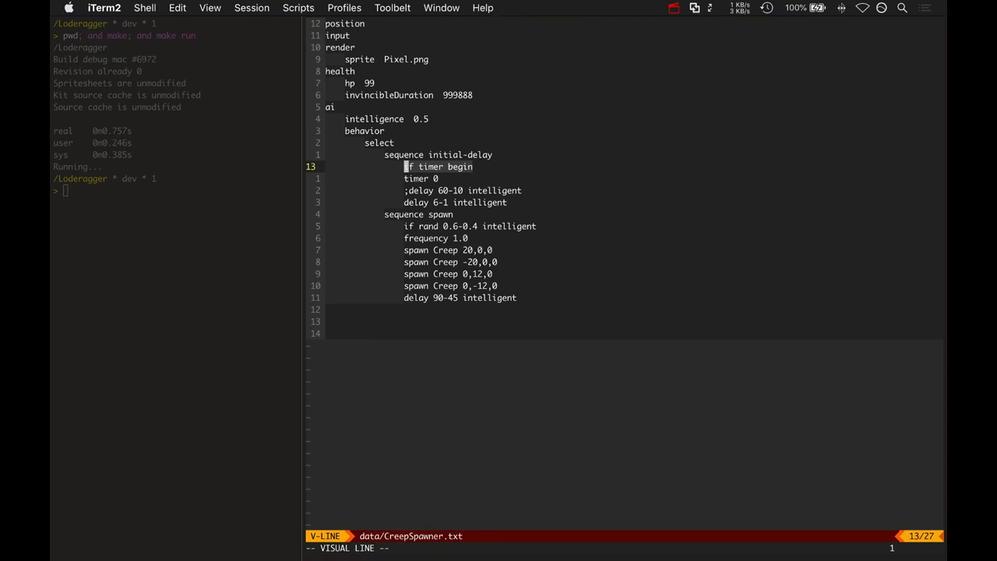
Step: Highlight the timer 0, delay 90-45 intelligent, and spawn Creep lines in CreepSpawner.txt
key(Escape)
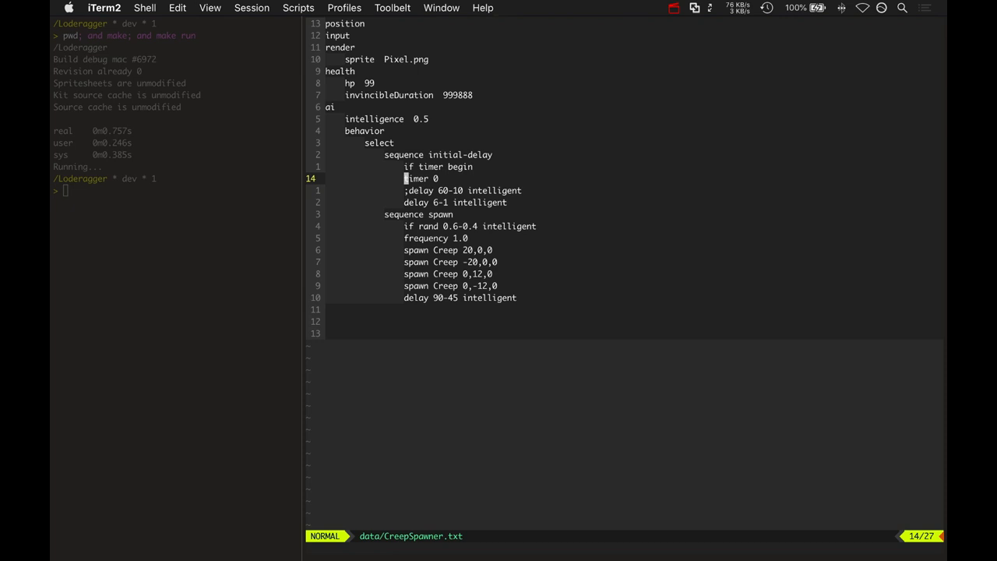
key(V)
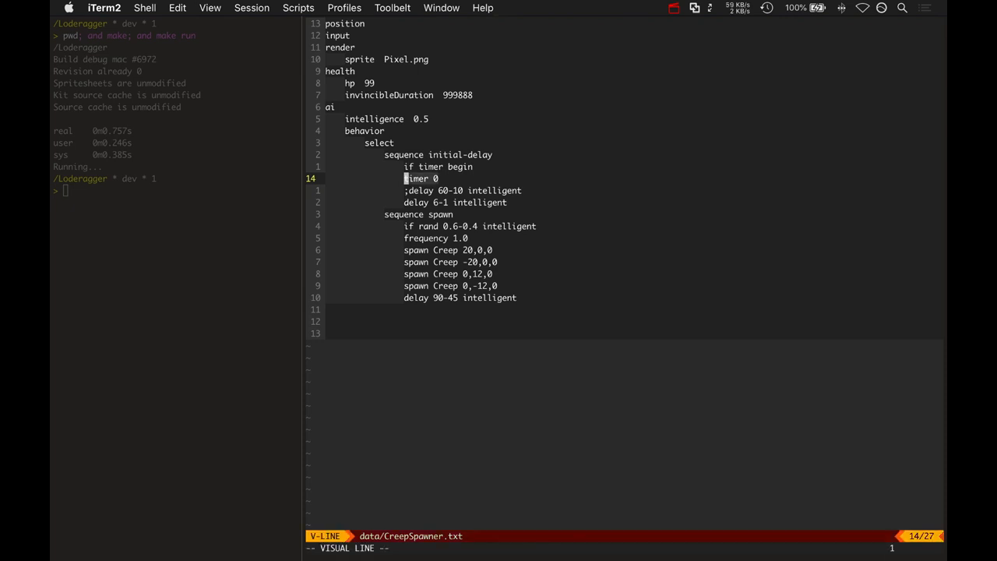
key(j)
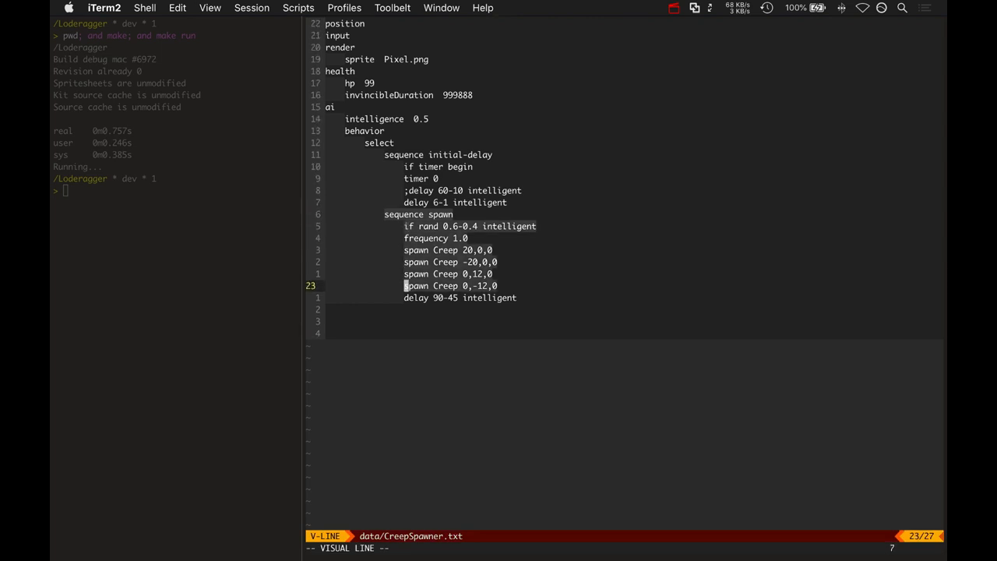
key(Escape)
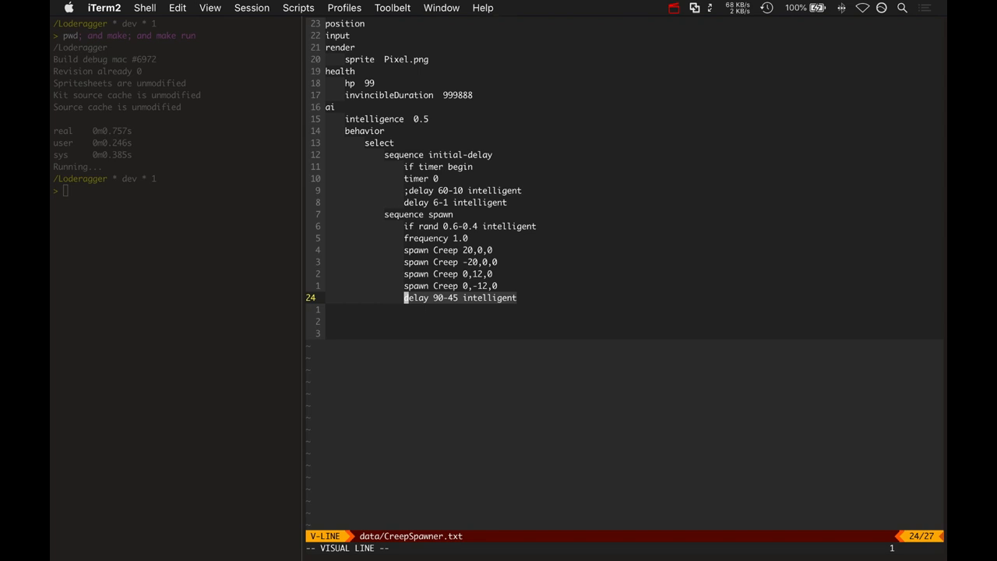
key(Escape)
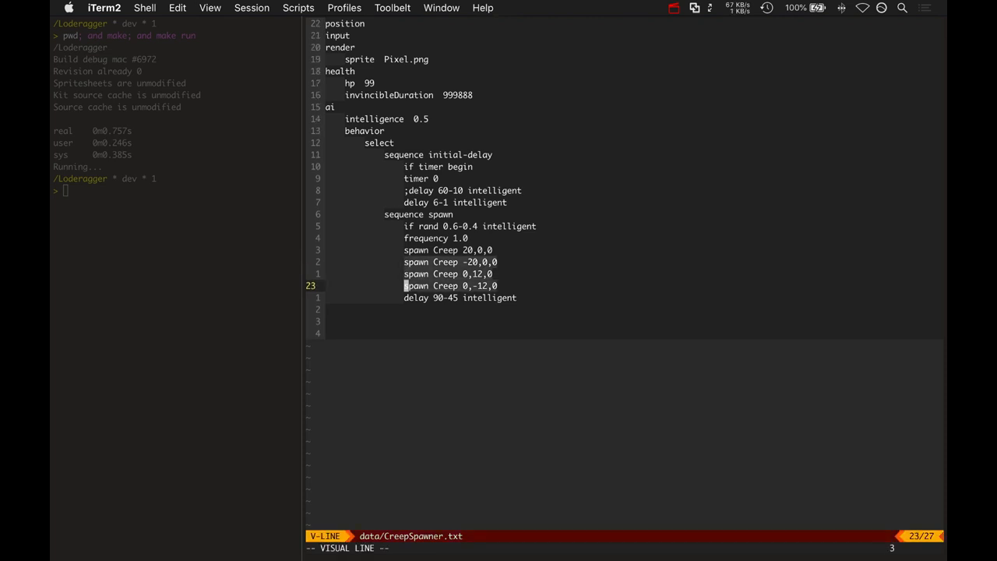
Step: Select the 20,0,0 offset, clear highlighting with :noh, and tag-jump to behaviorSpawn
key(Escape)
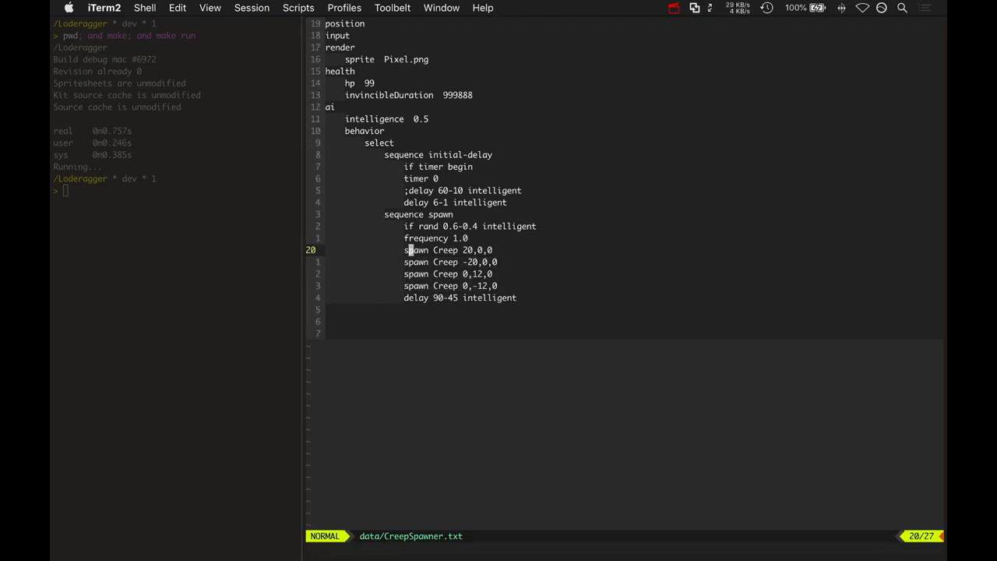
key(v)
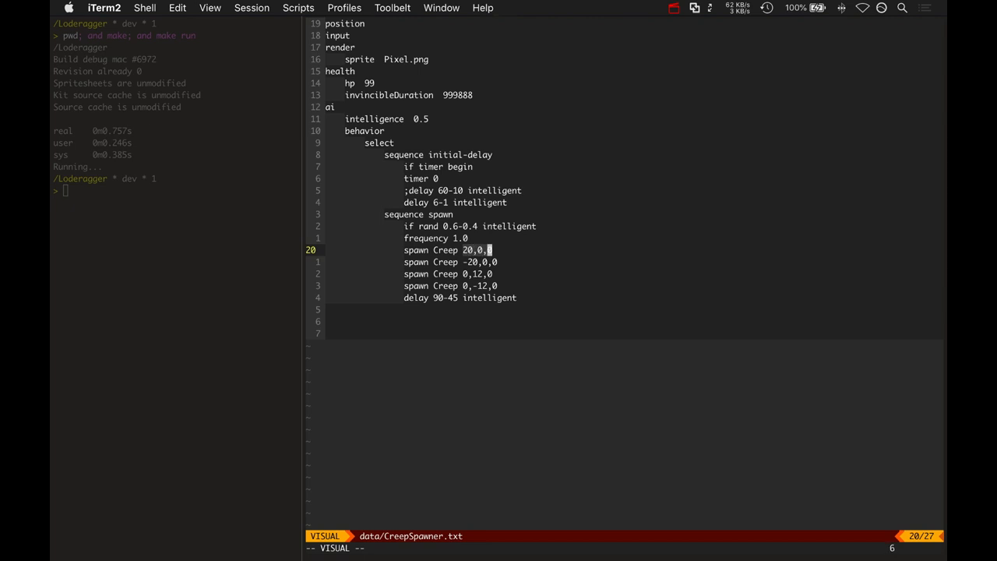
key(Escape)
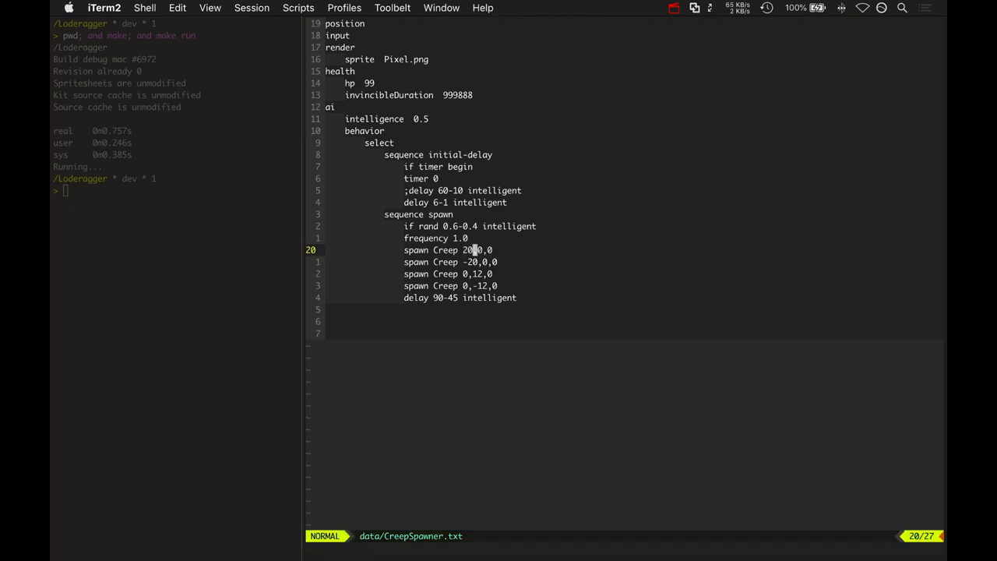
text(:noh)
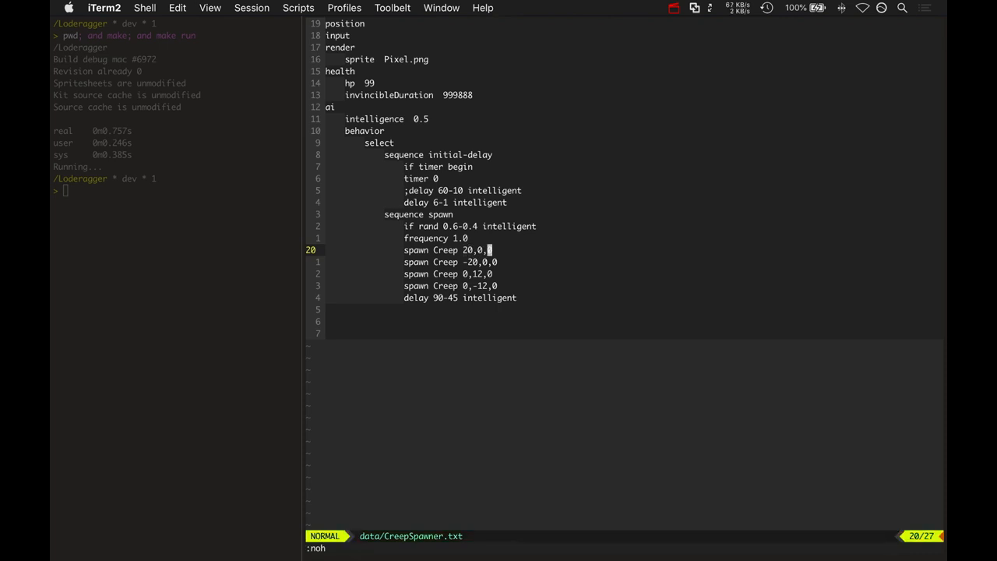
key(j)
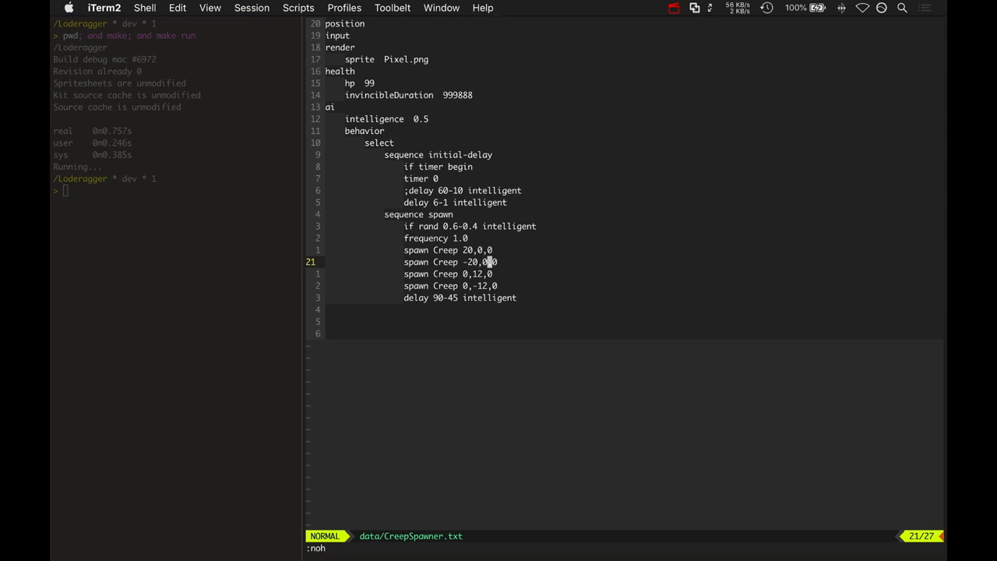
key(up)
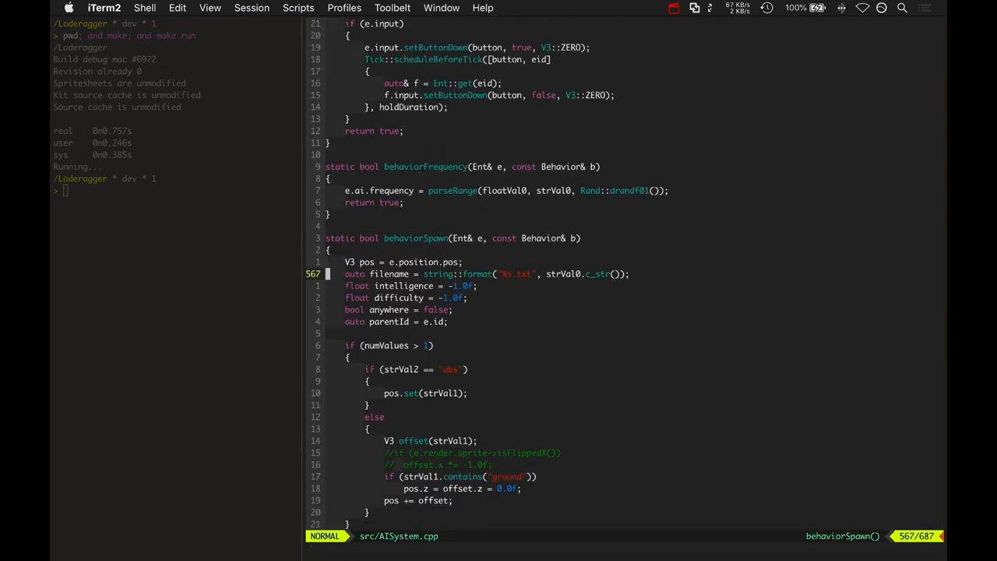
scroll(up, 3)
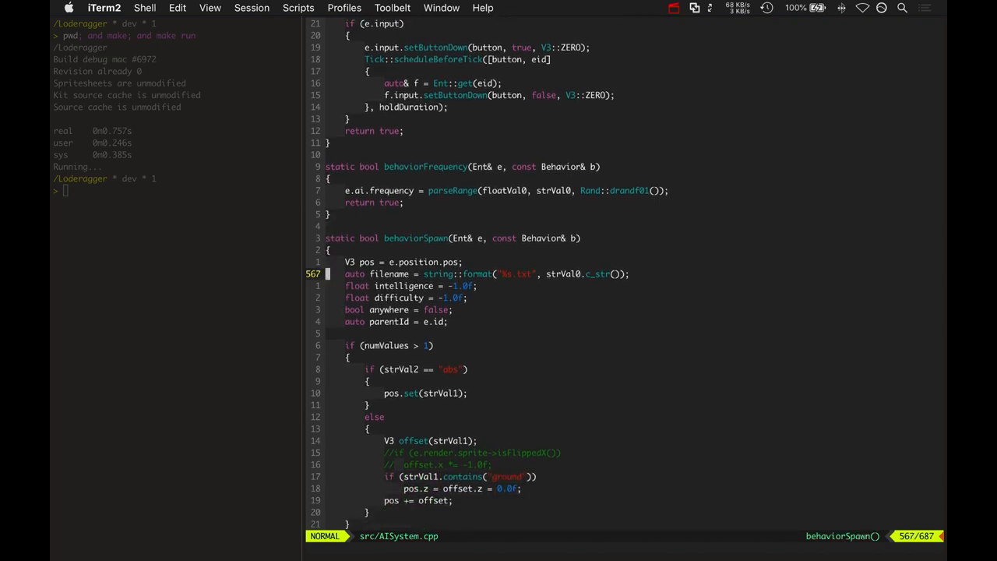
scroll(down, 3)
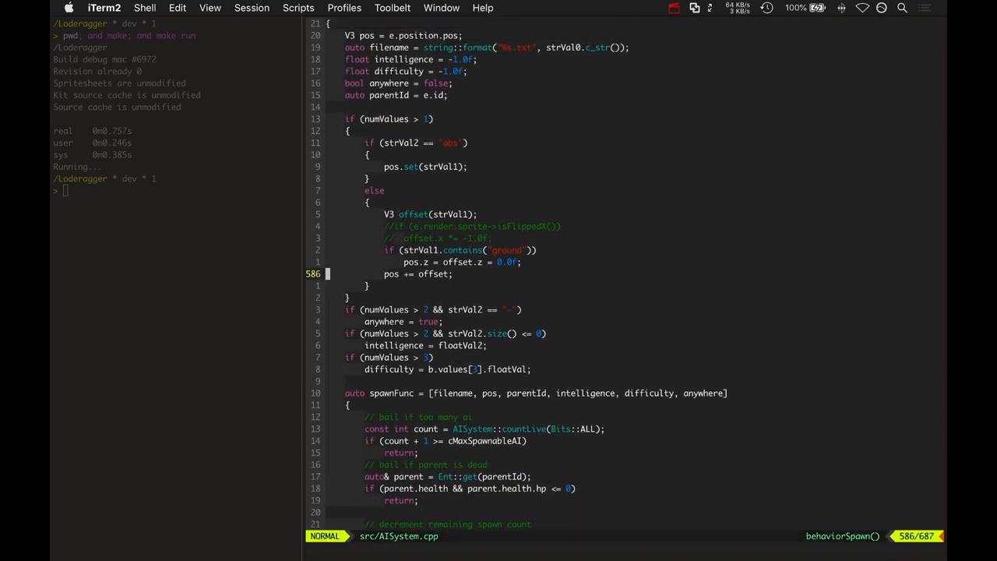
scroll(down, 3)
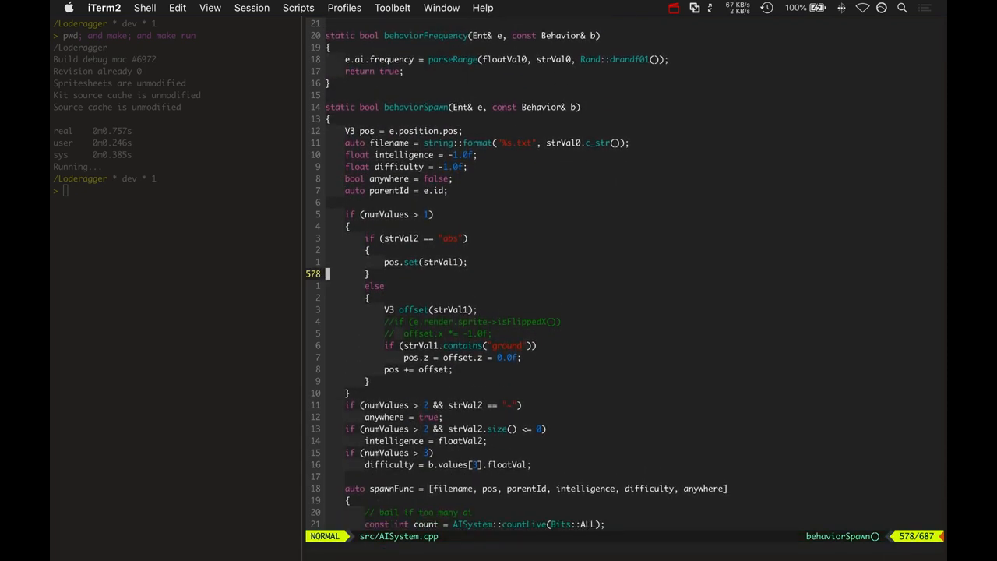
scroll(down, 3)
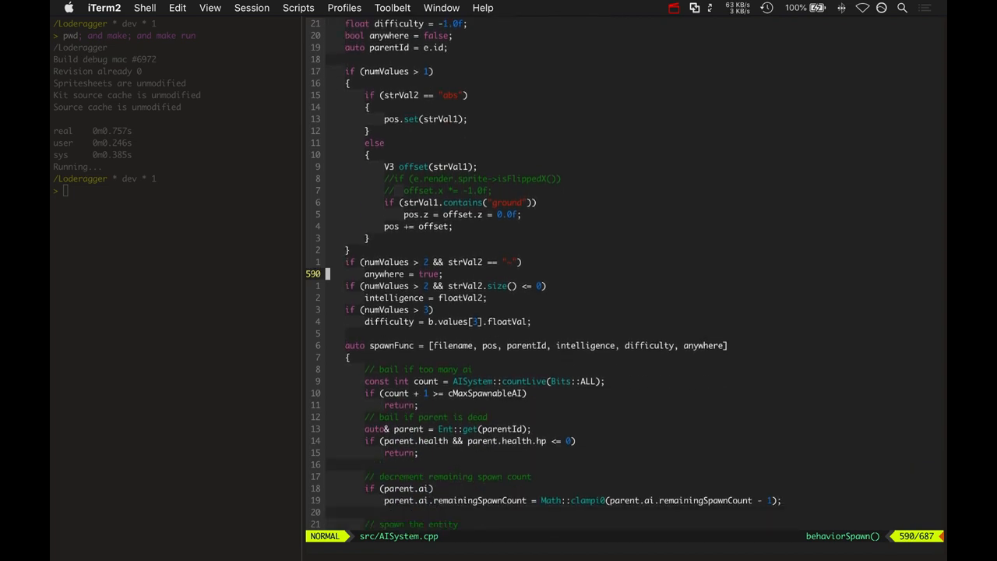
key(V)
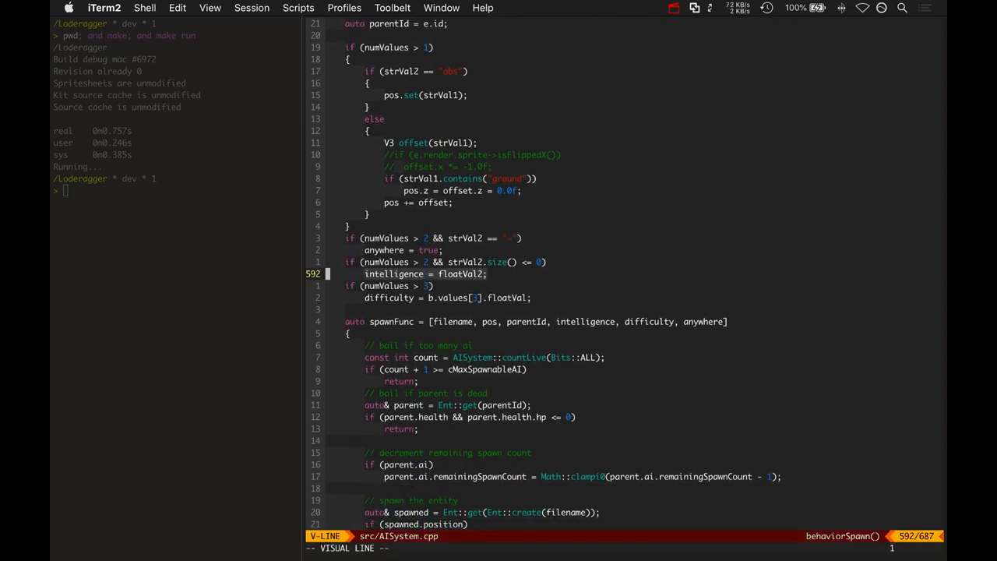
scroll(down, 3)
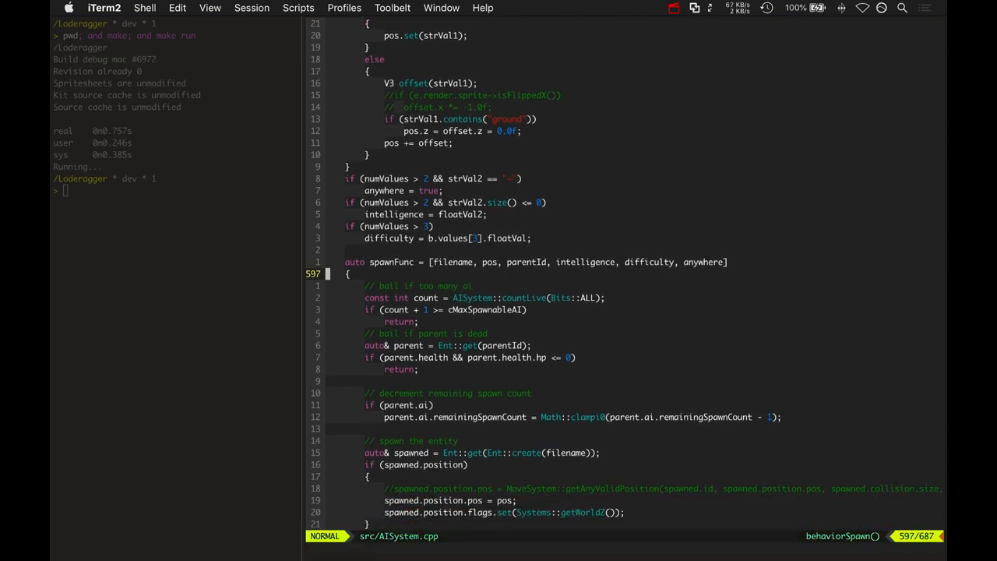
scroll(down, 3)
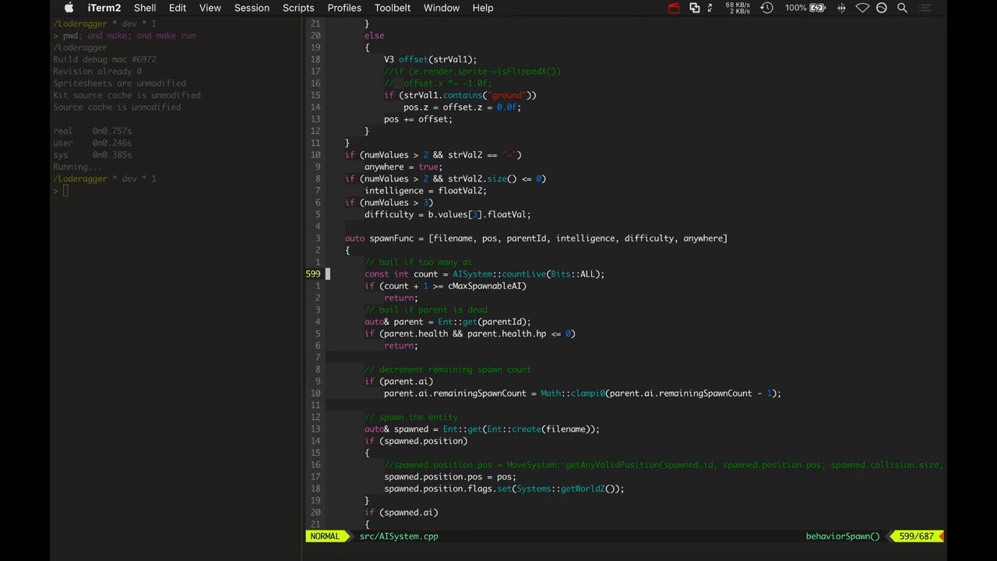
key(V)
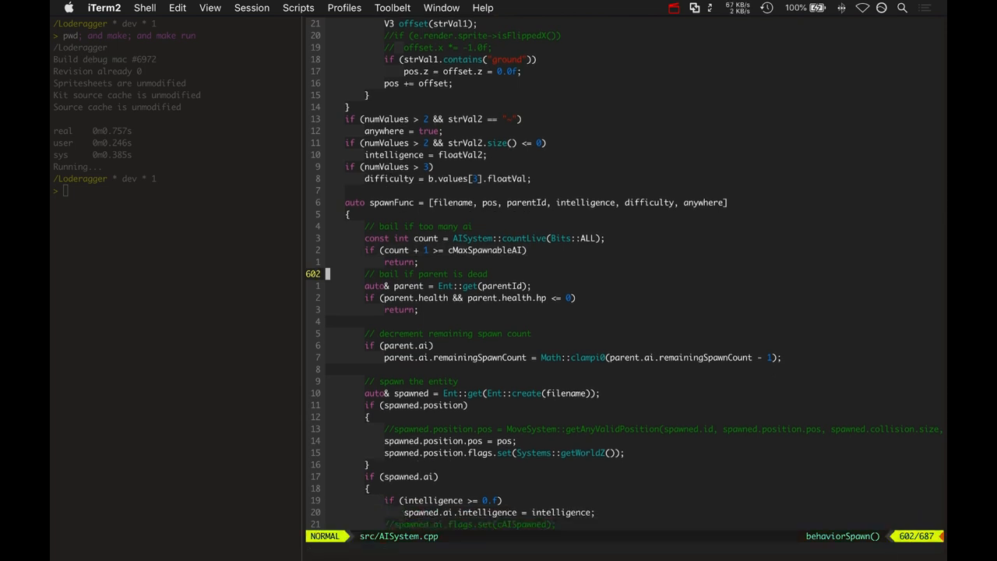
key(V)
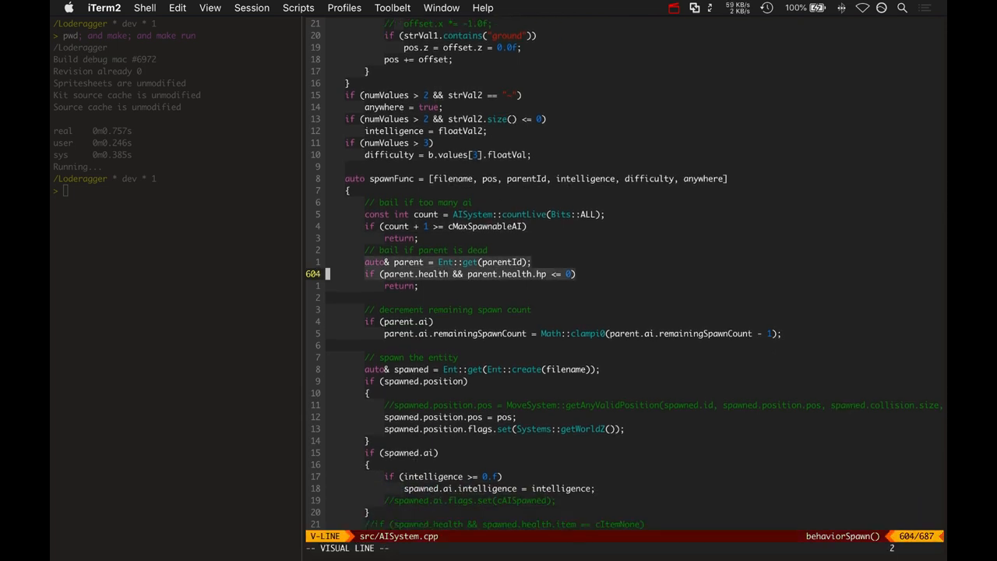
key(Escape)
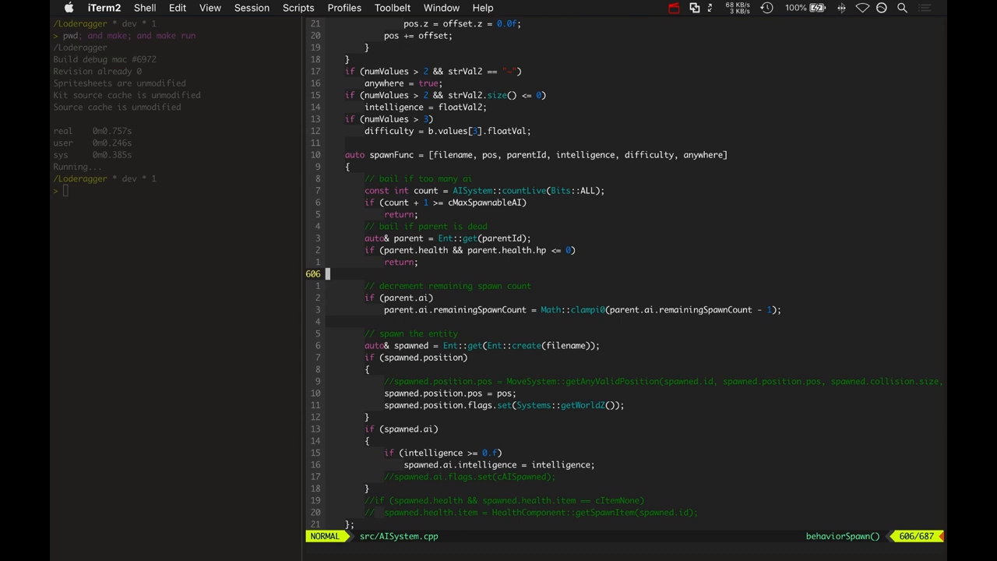
scroll(down, 3)
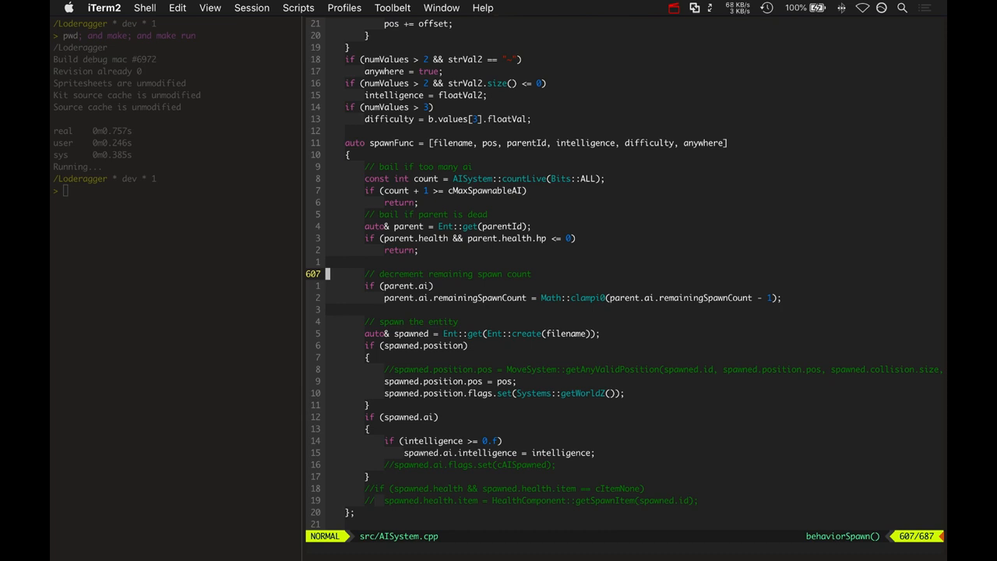
scroll(down, 3)
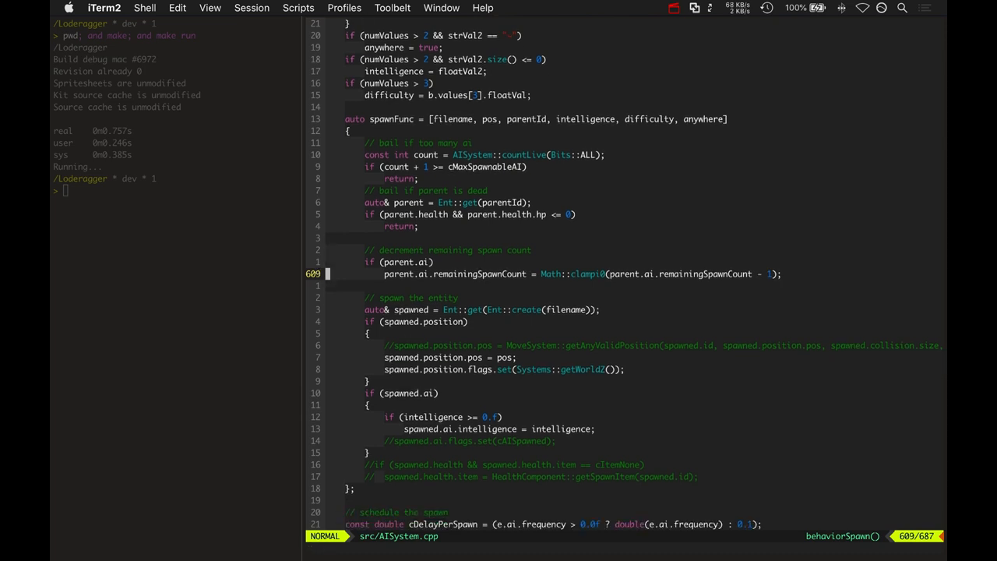
key(V)
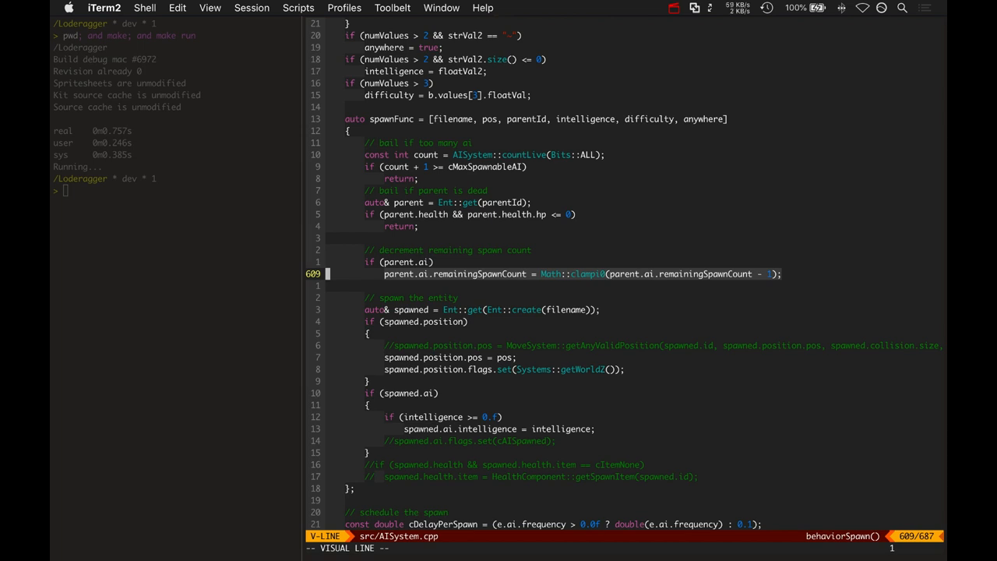
key(Escape)
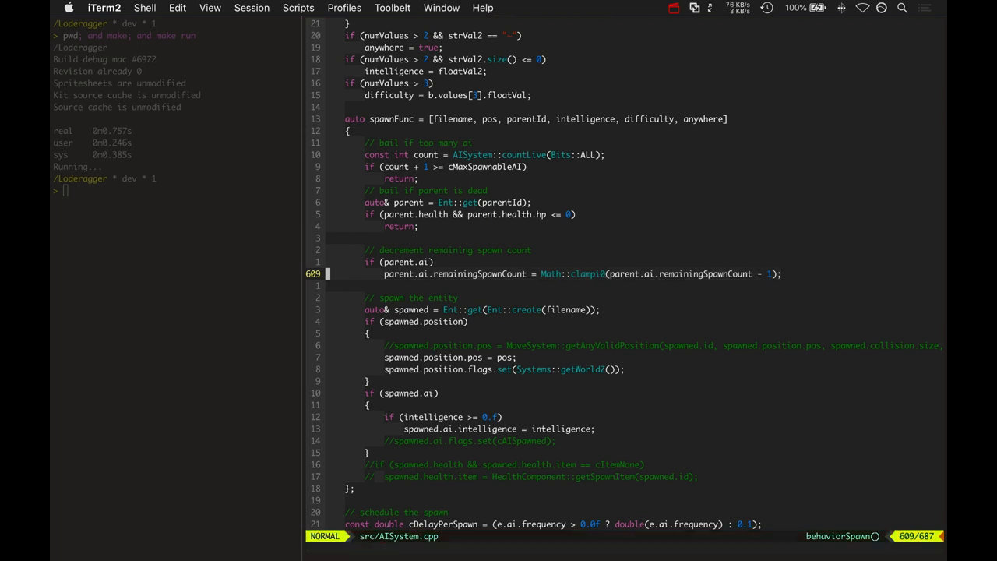
scroll(down, 3)
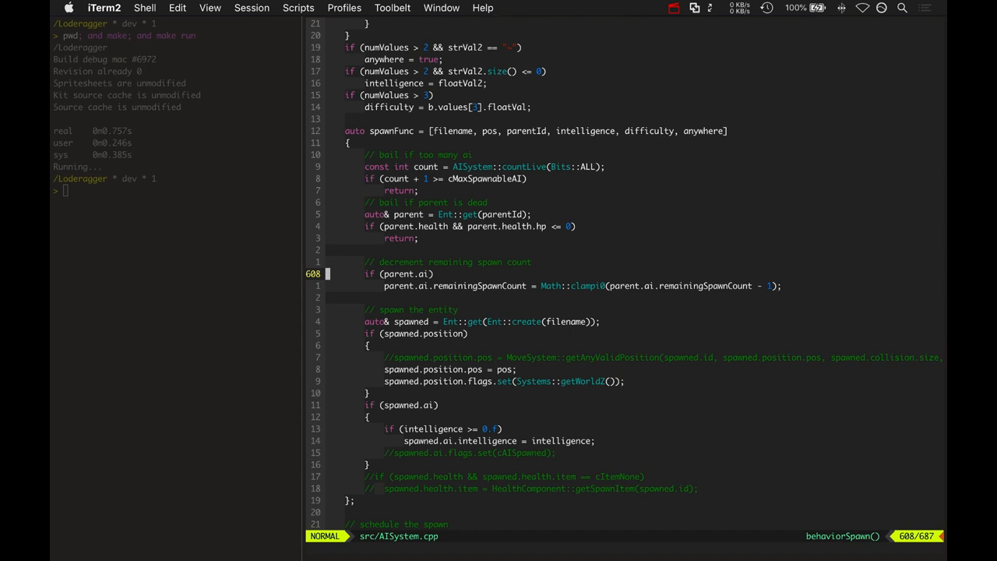
scroll(down, 3)
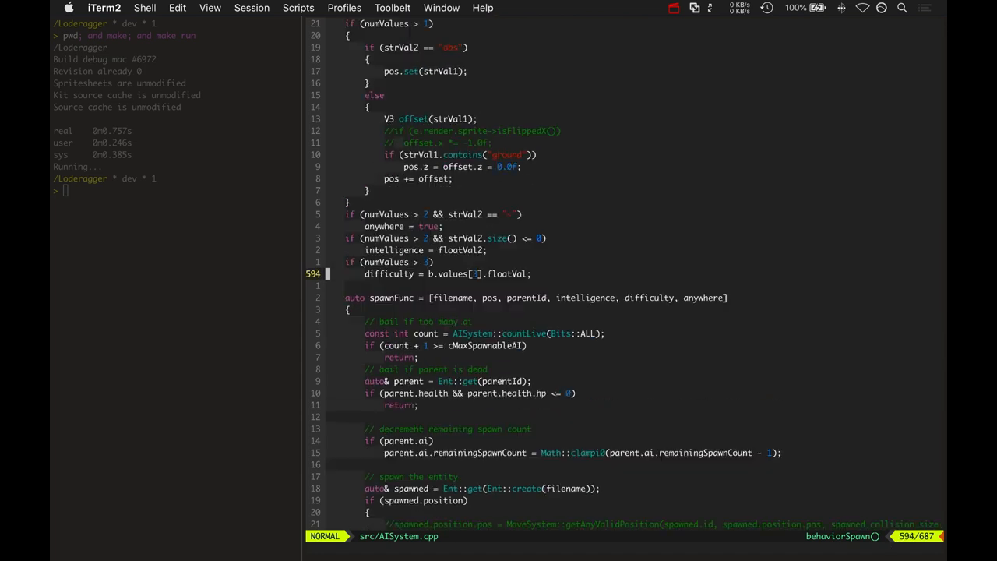
scroll(up, 3)
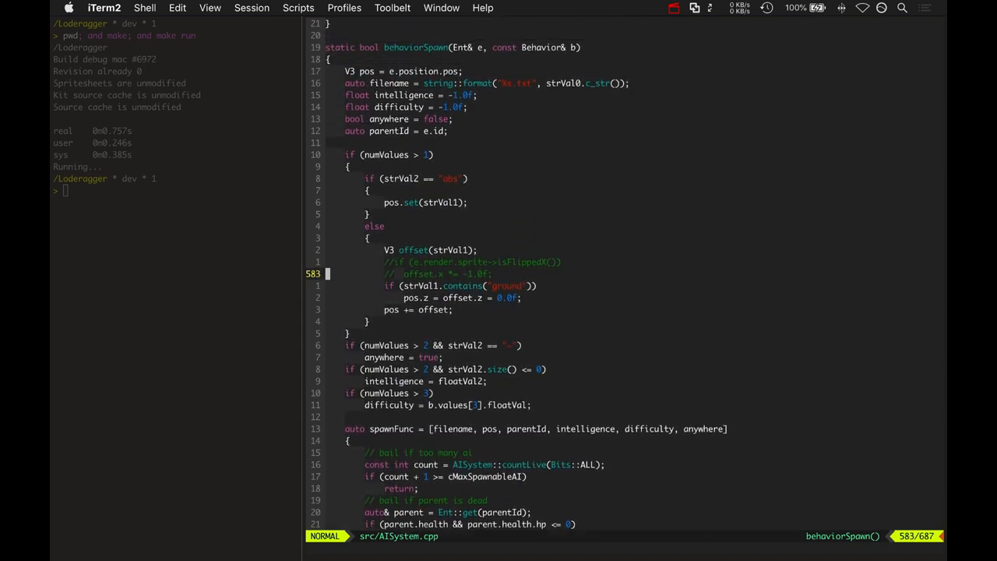
scroll(down, 3)
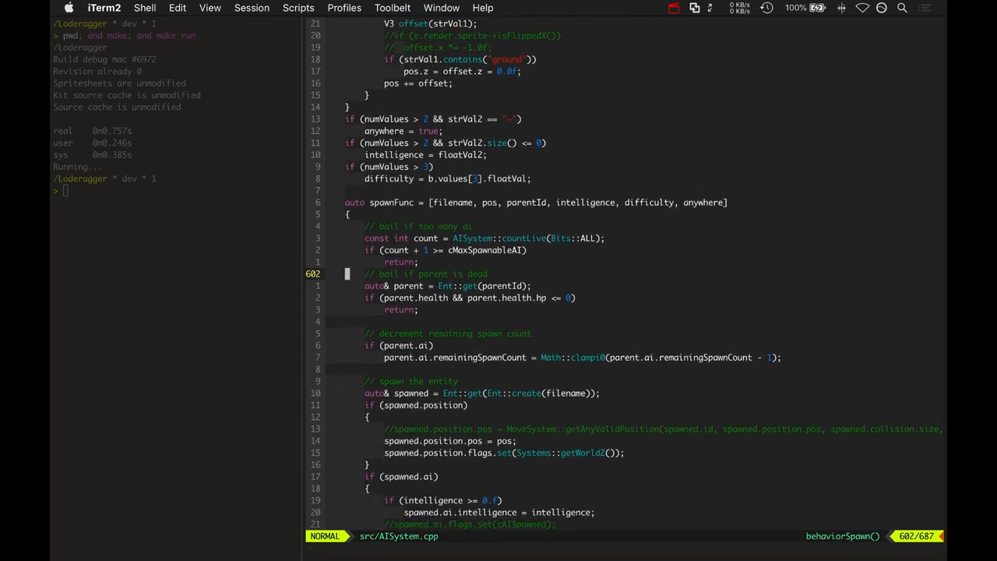
scroll(down, 3)
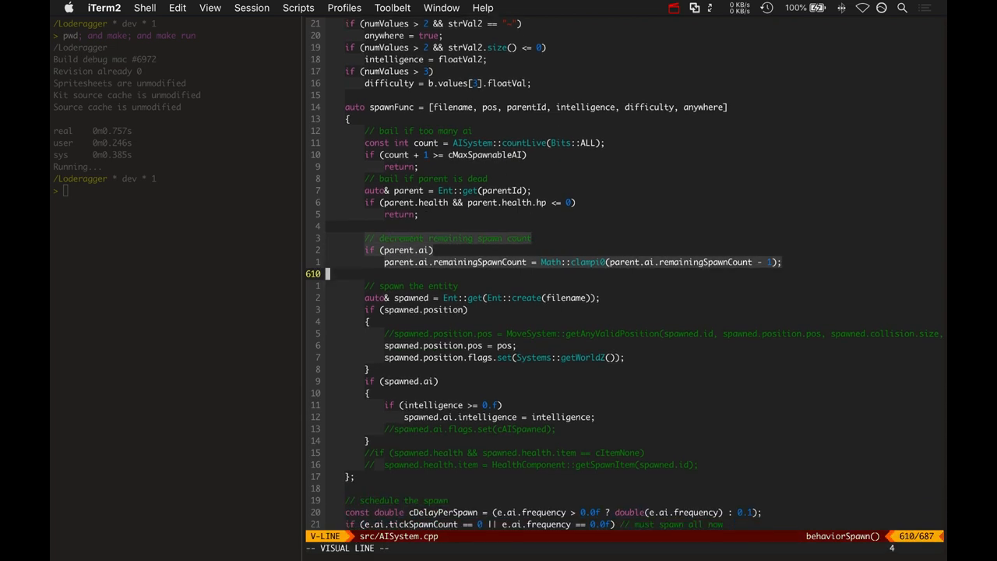
key(Escape)
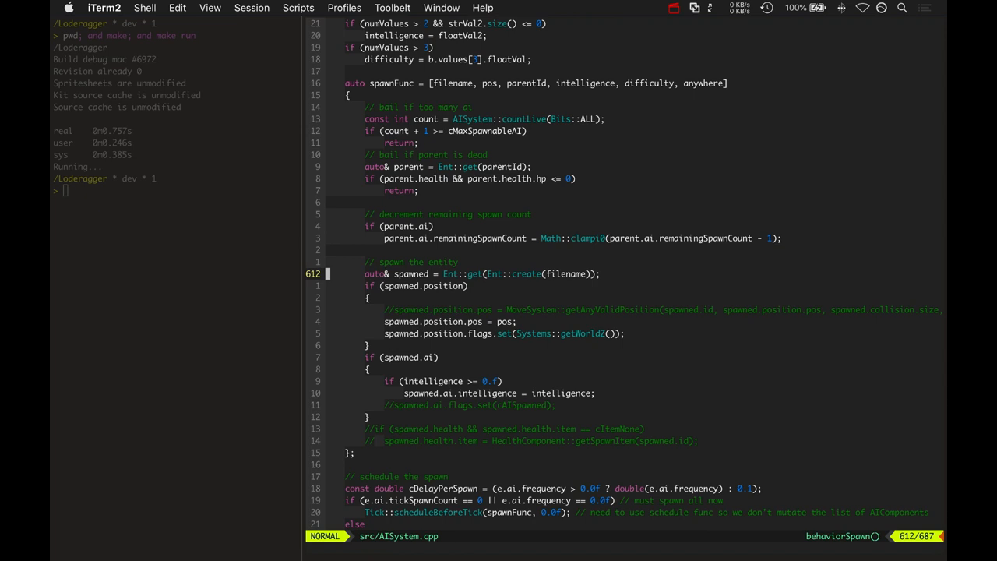
scroll(up, 3)
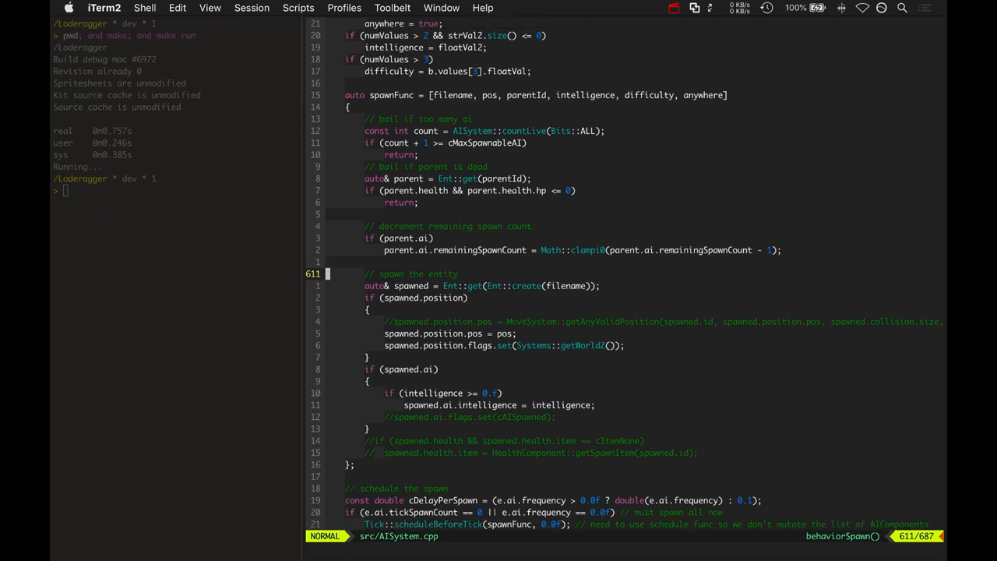
key(V)
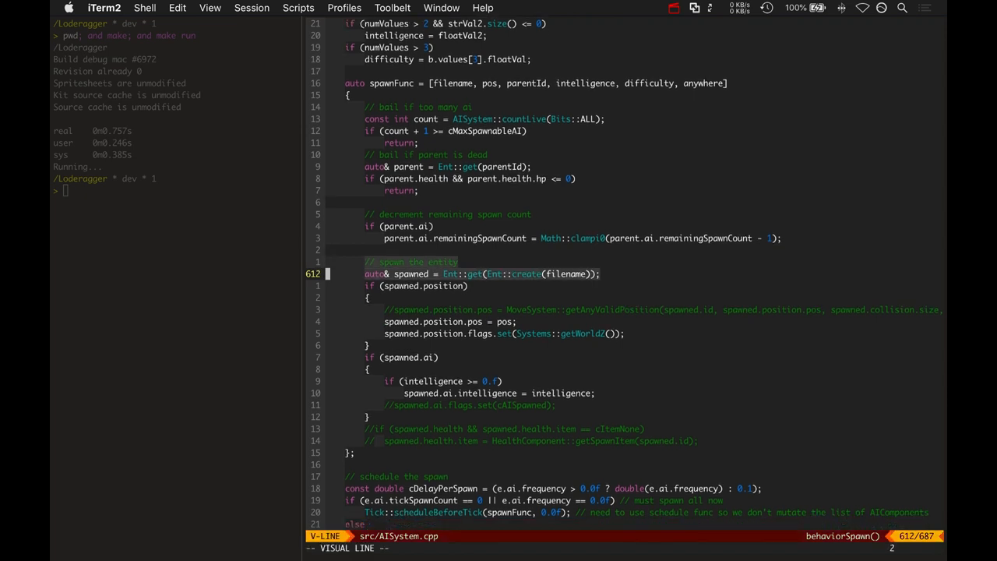
scroll(down, 3)
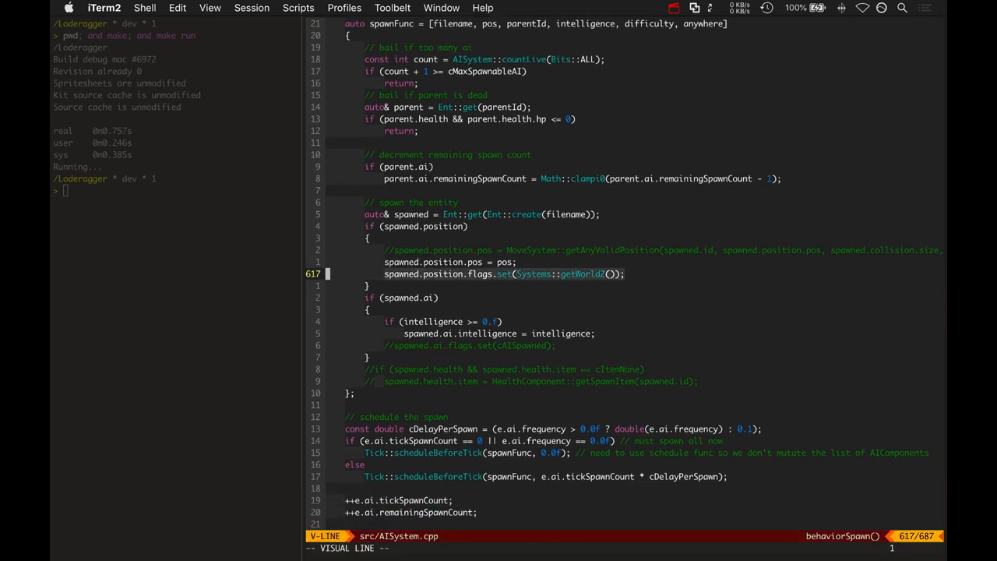
key(Escape)
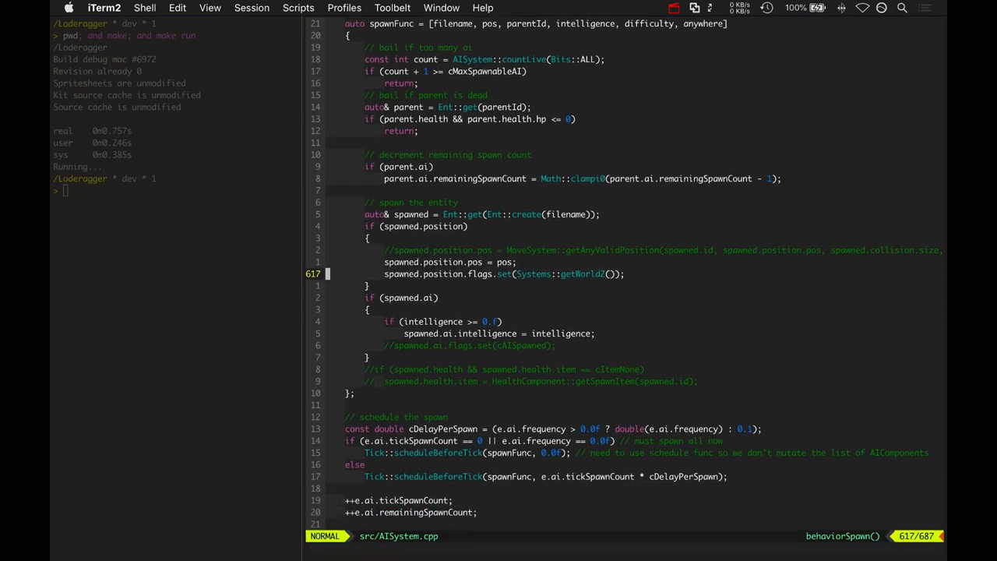
scroll(down, 3)
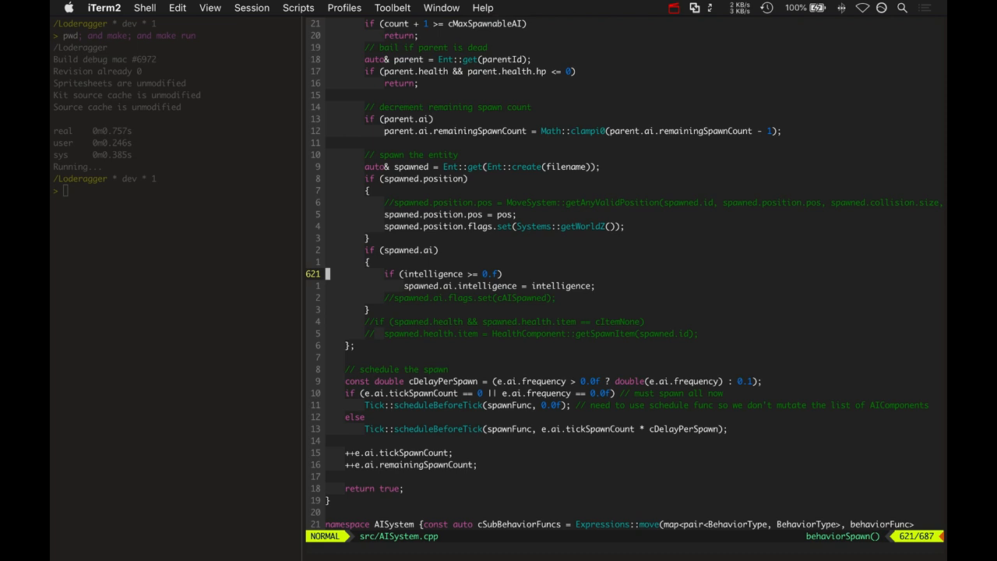
Step: Scroll past the spawn-scheduling code and switch to the src/RenderSystem.cpp buffer
scroll(down, 3)
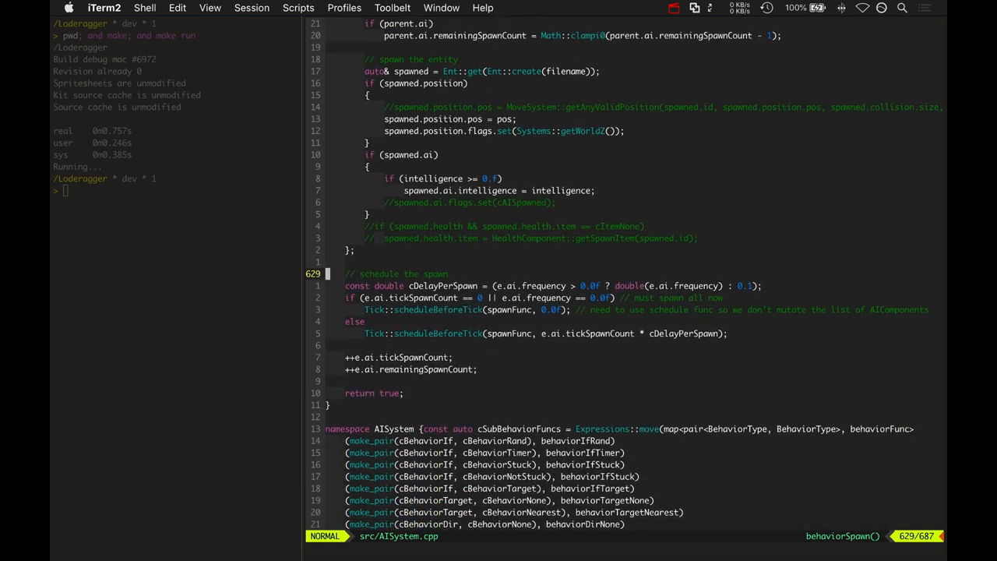
scroll(down, 3)
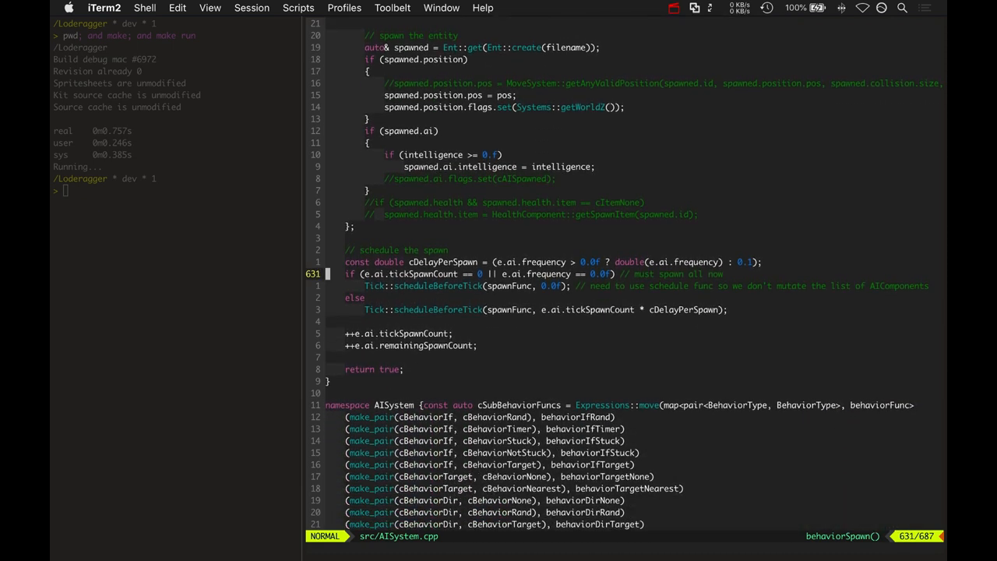
key(V)
text(:bp!)
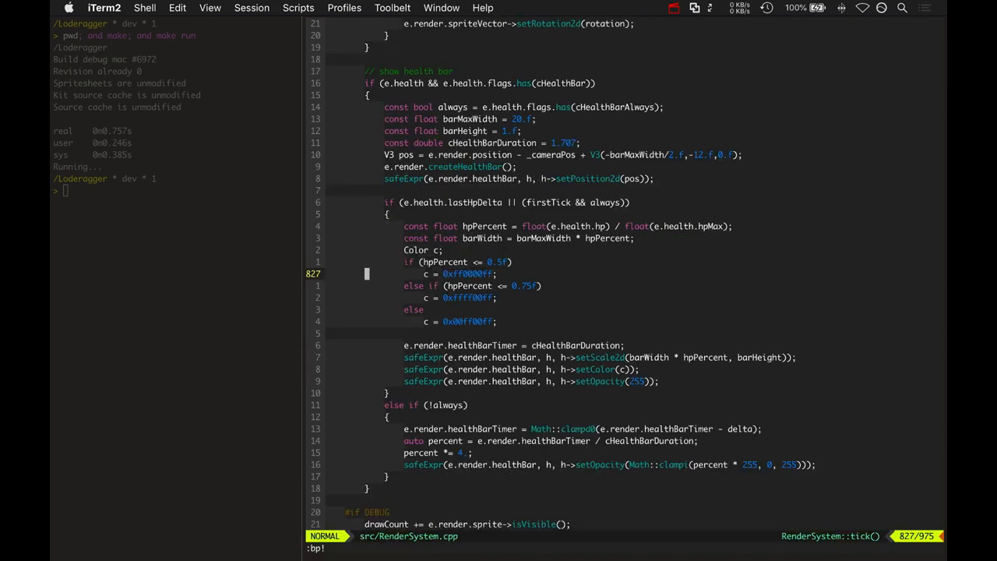
scroll(up, 3)
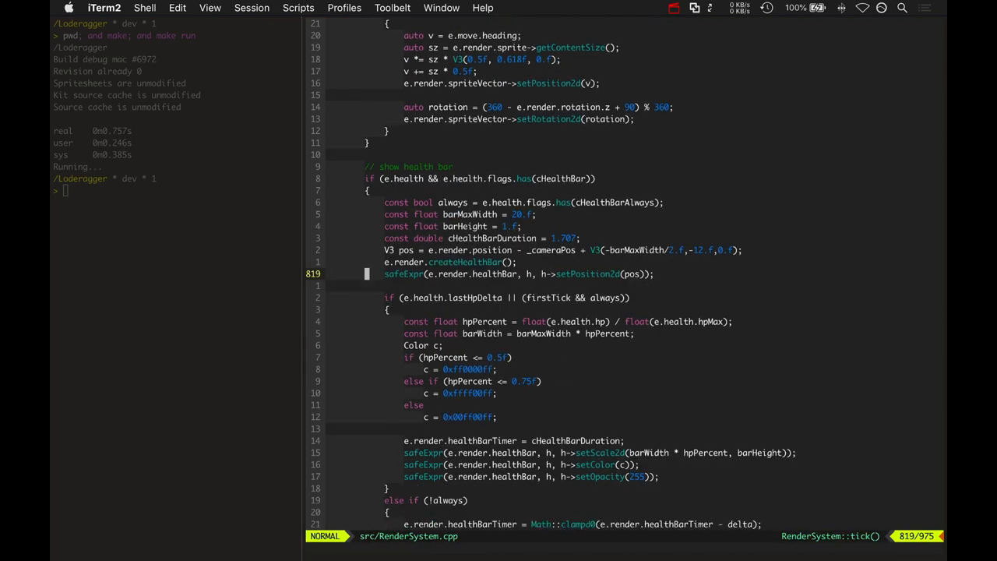
key(V)
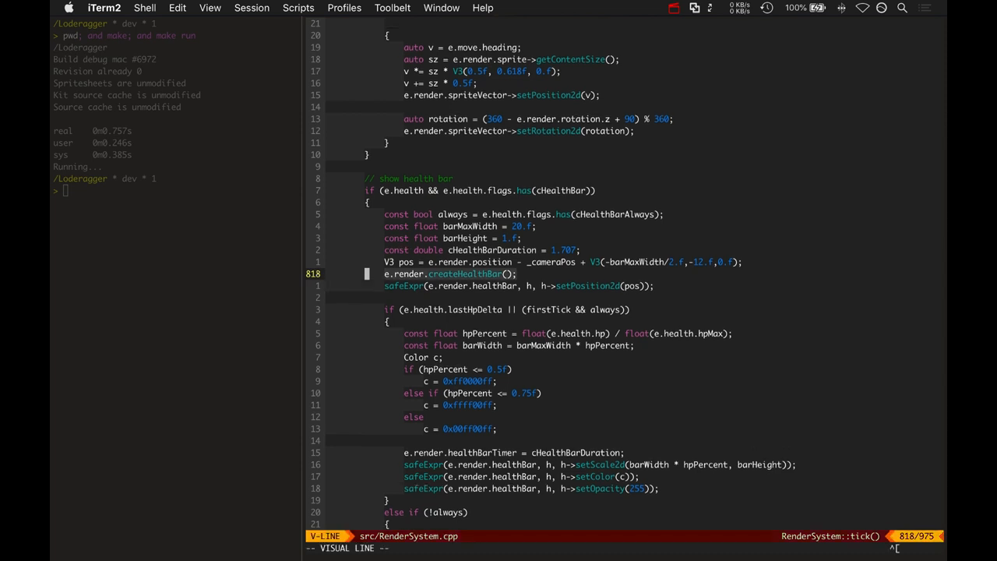
key(Escape)
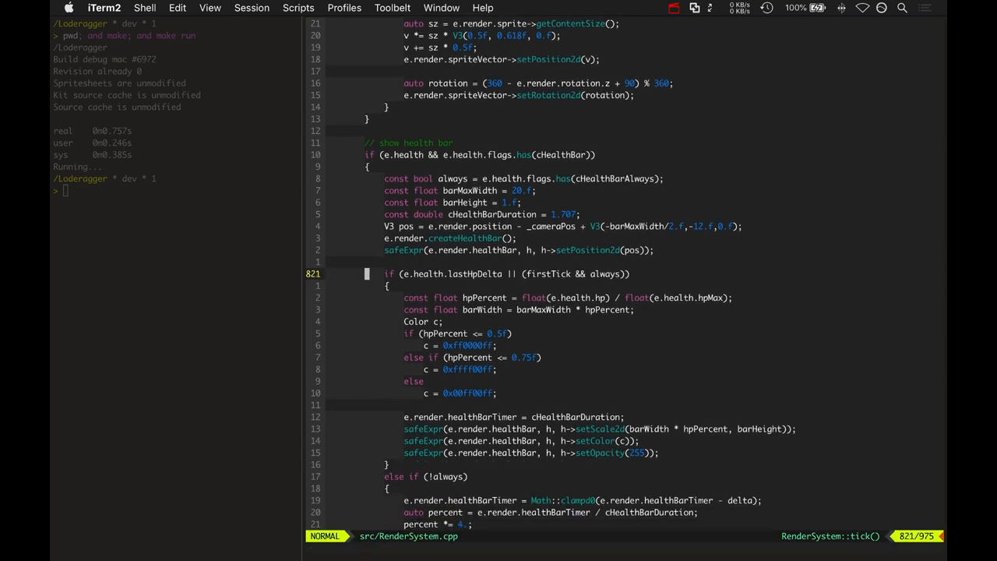
scroll(down, 3)
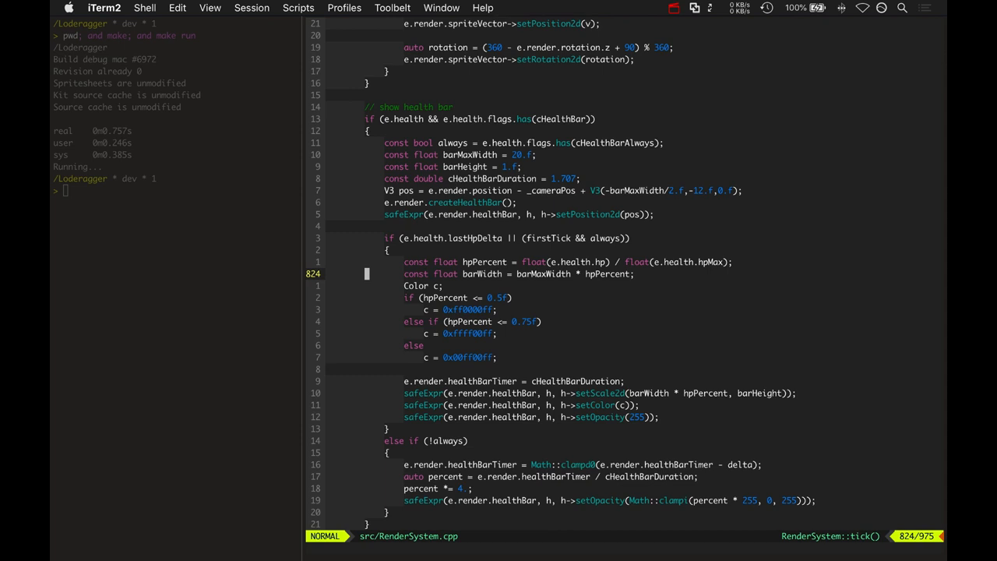
scroll(down, 3)
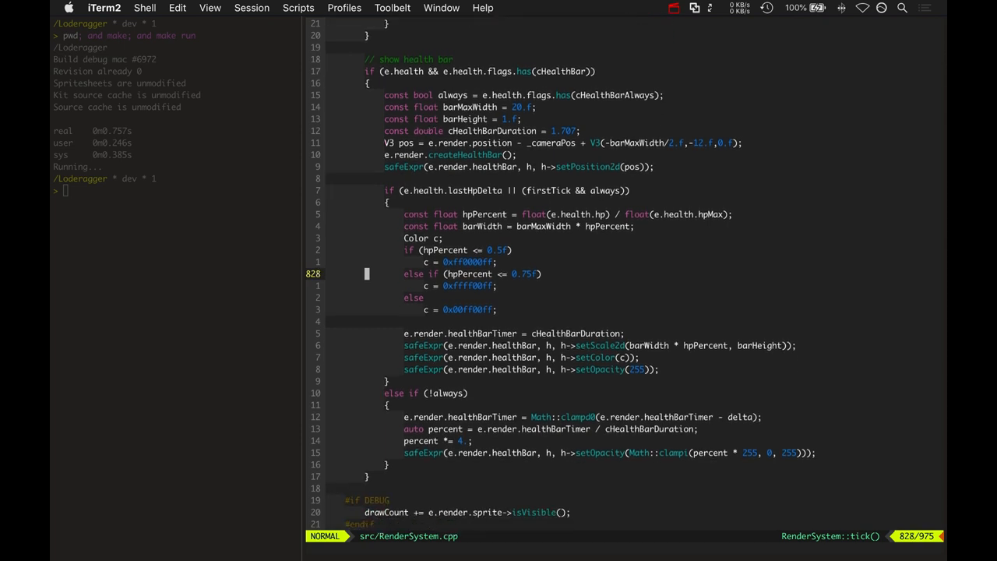
scroll(down, 3)
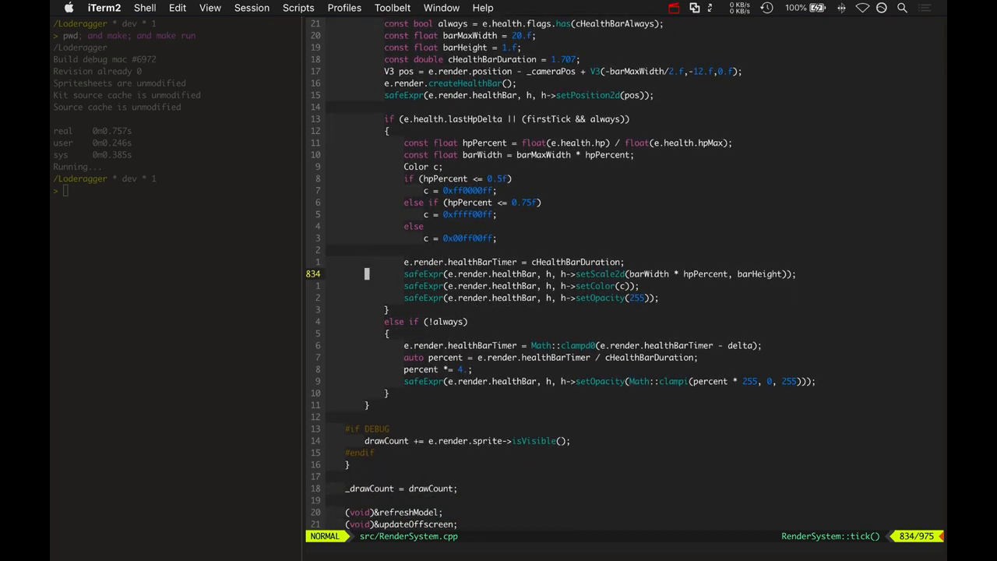
key(V)
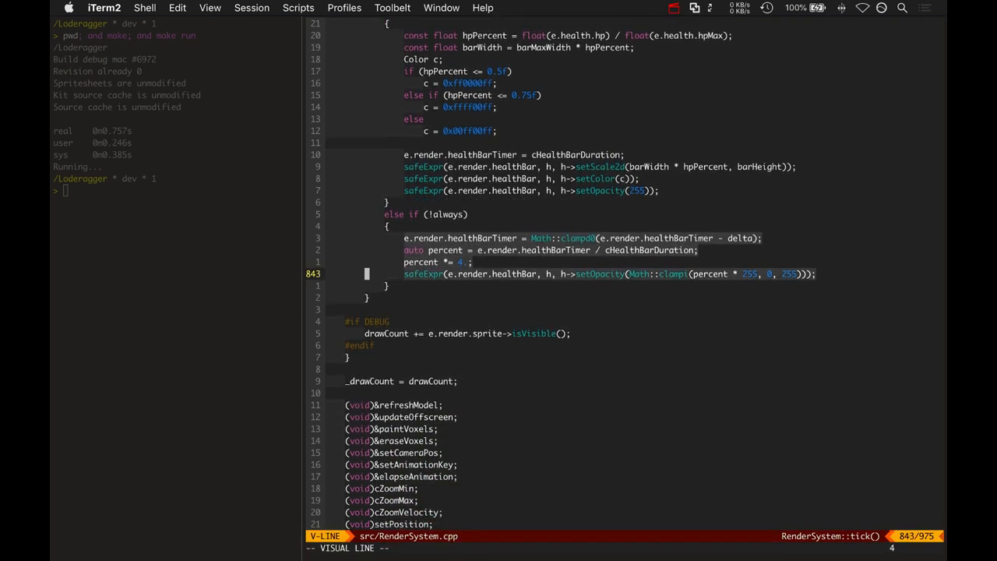
key(Escape)
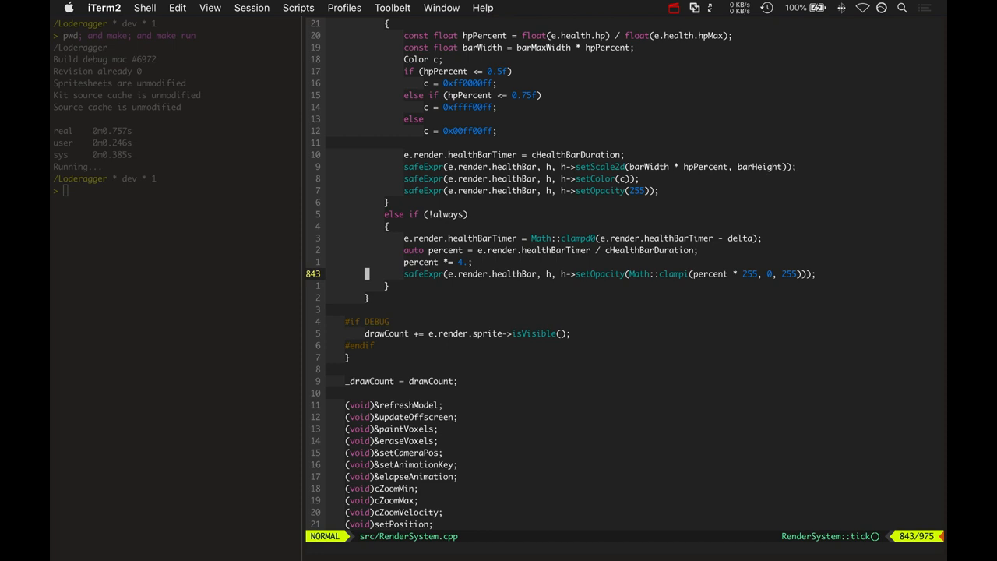
scroll(up, 3)
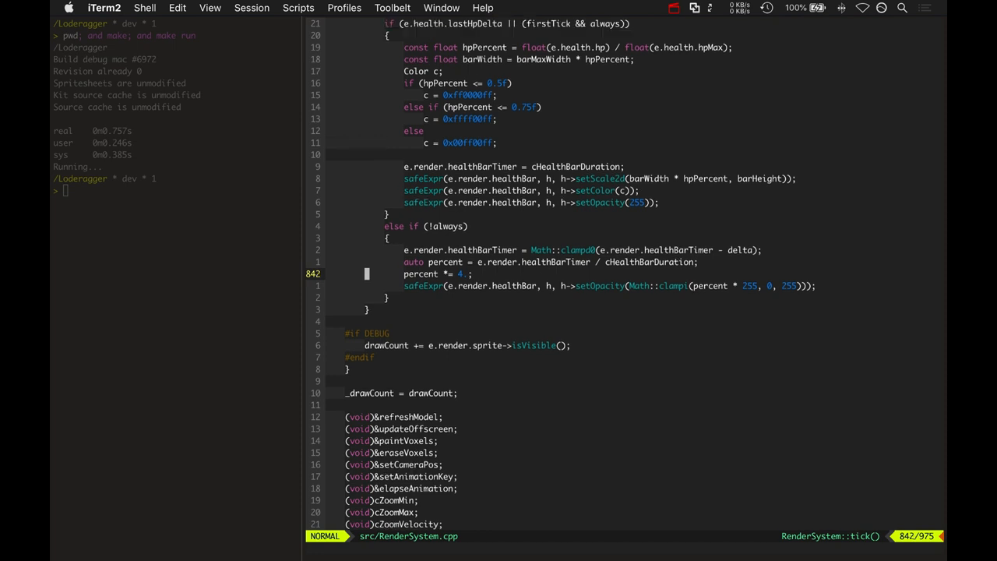
scroll(up, 3)
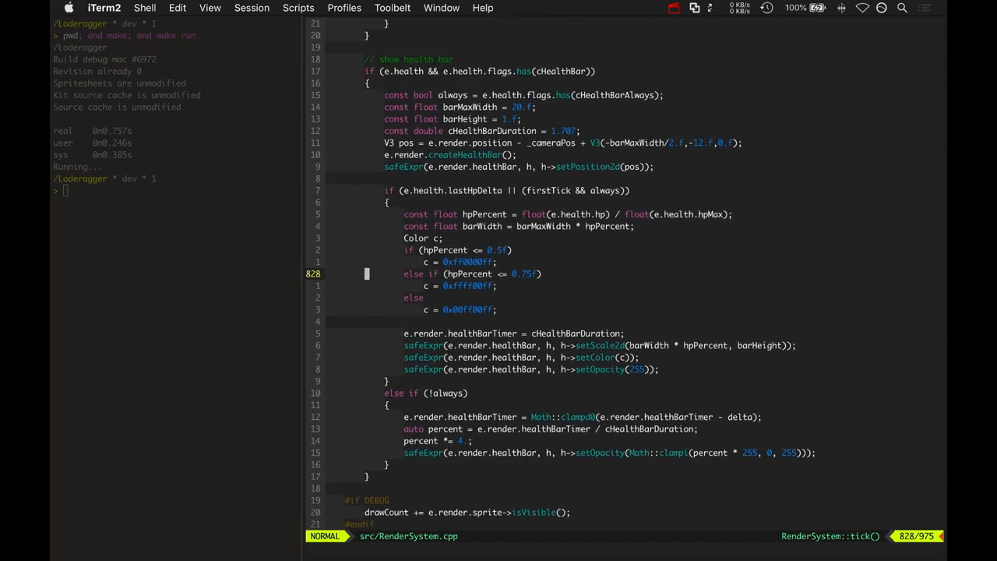